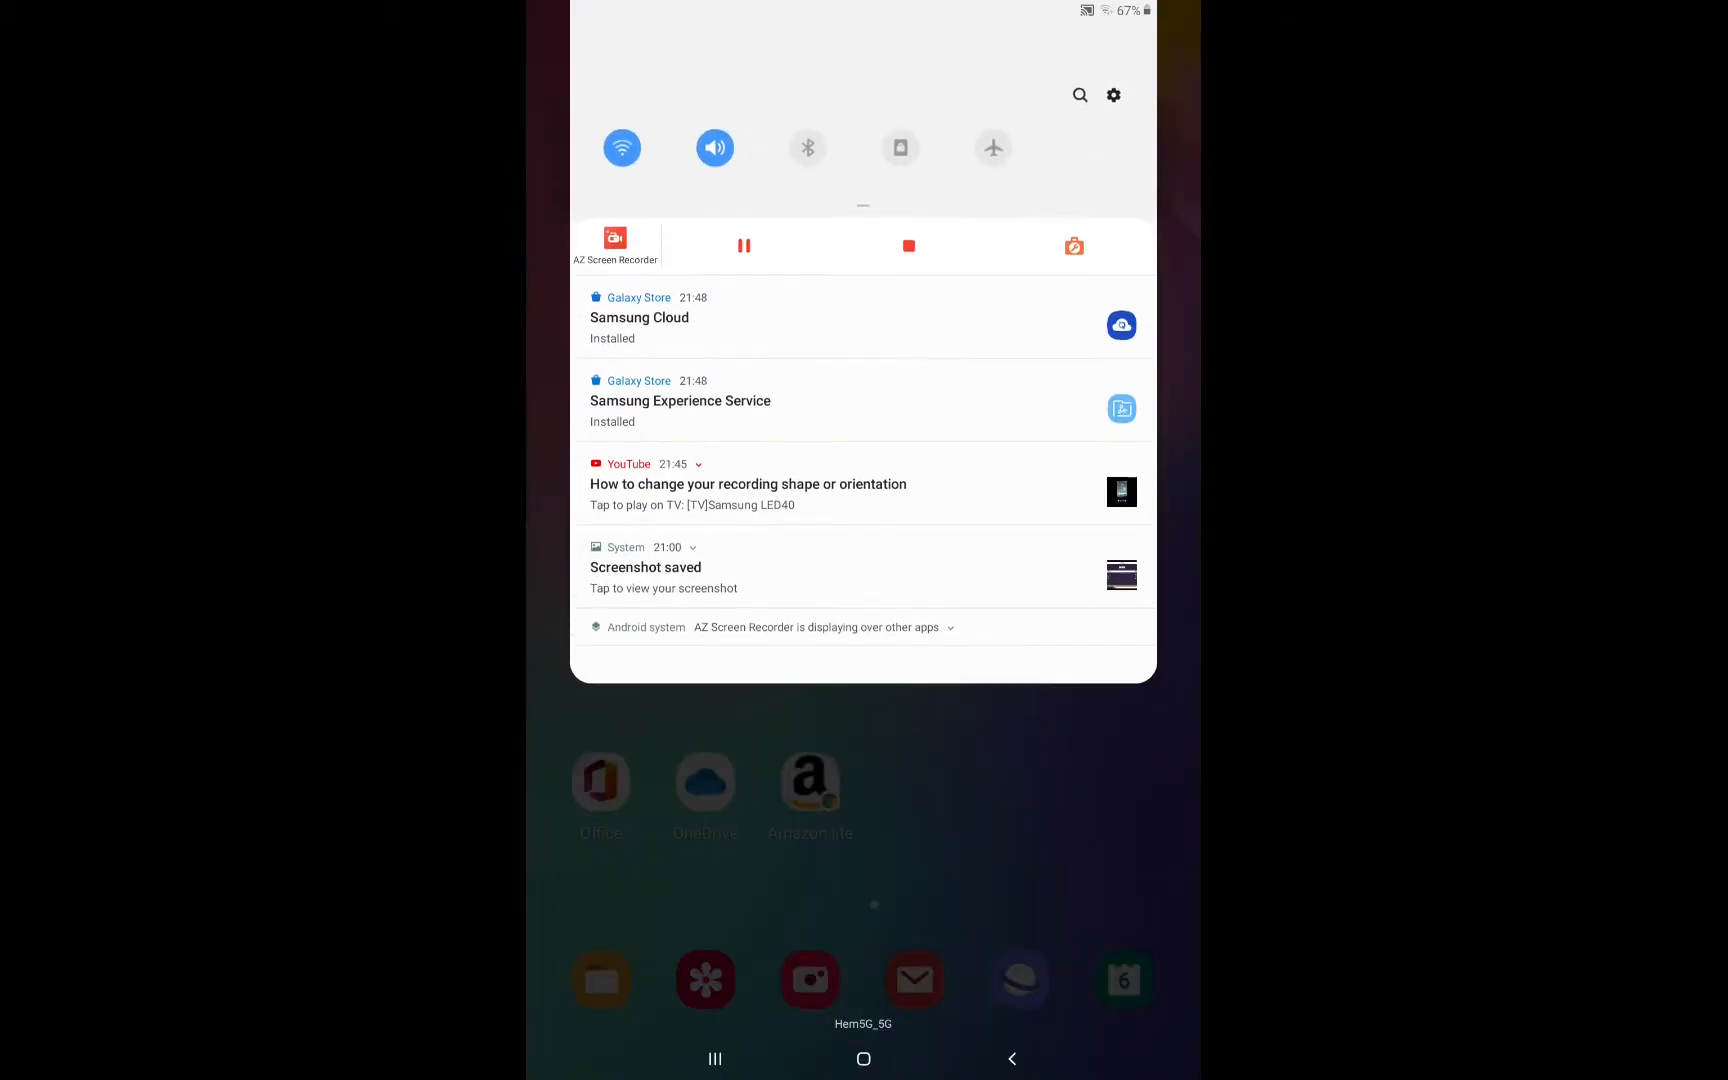
Open the device Settings app with the gear icon in the notification shade.
{"action": "left_click", "coordinate": [1113, 95]}
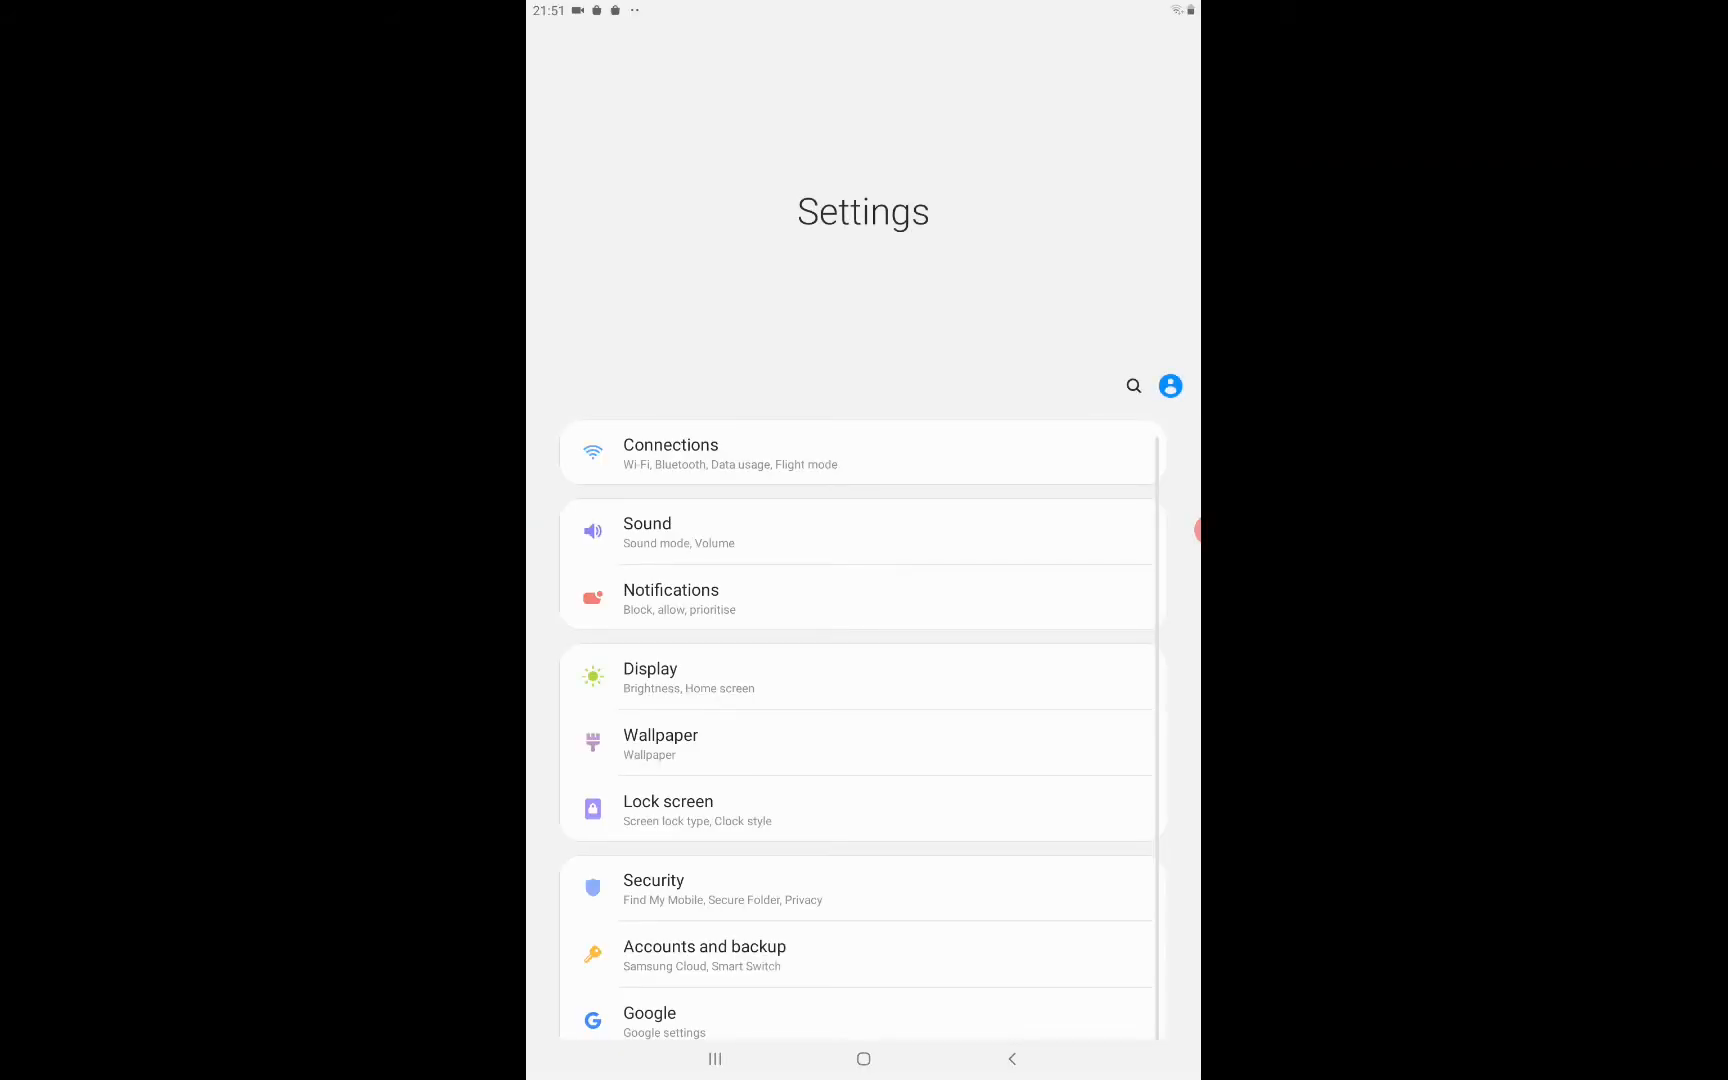
Toggle Night mode on under Display for a dark theme, then go to the home screen.
{"action": "scroll", "scroll_direction": "up", "scroll_amount": 3}
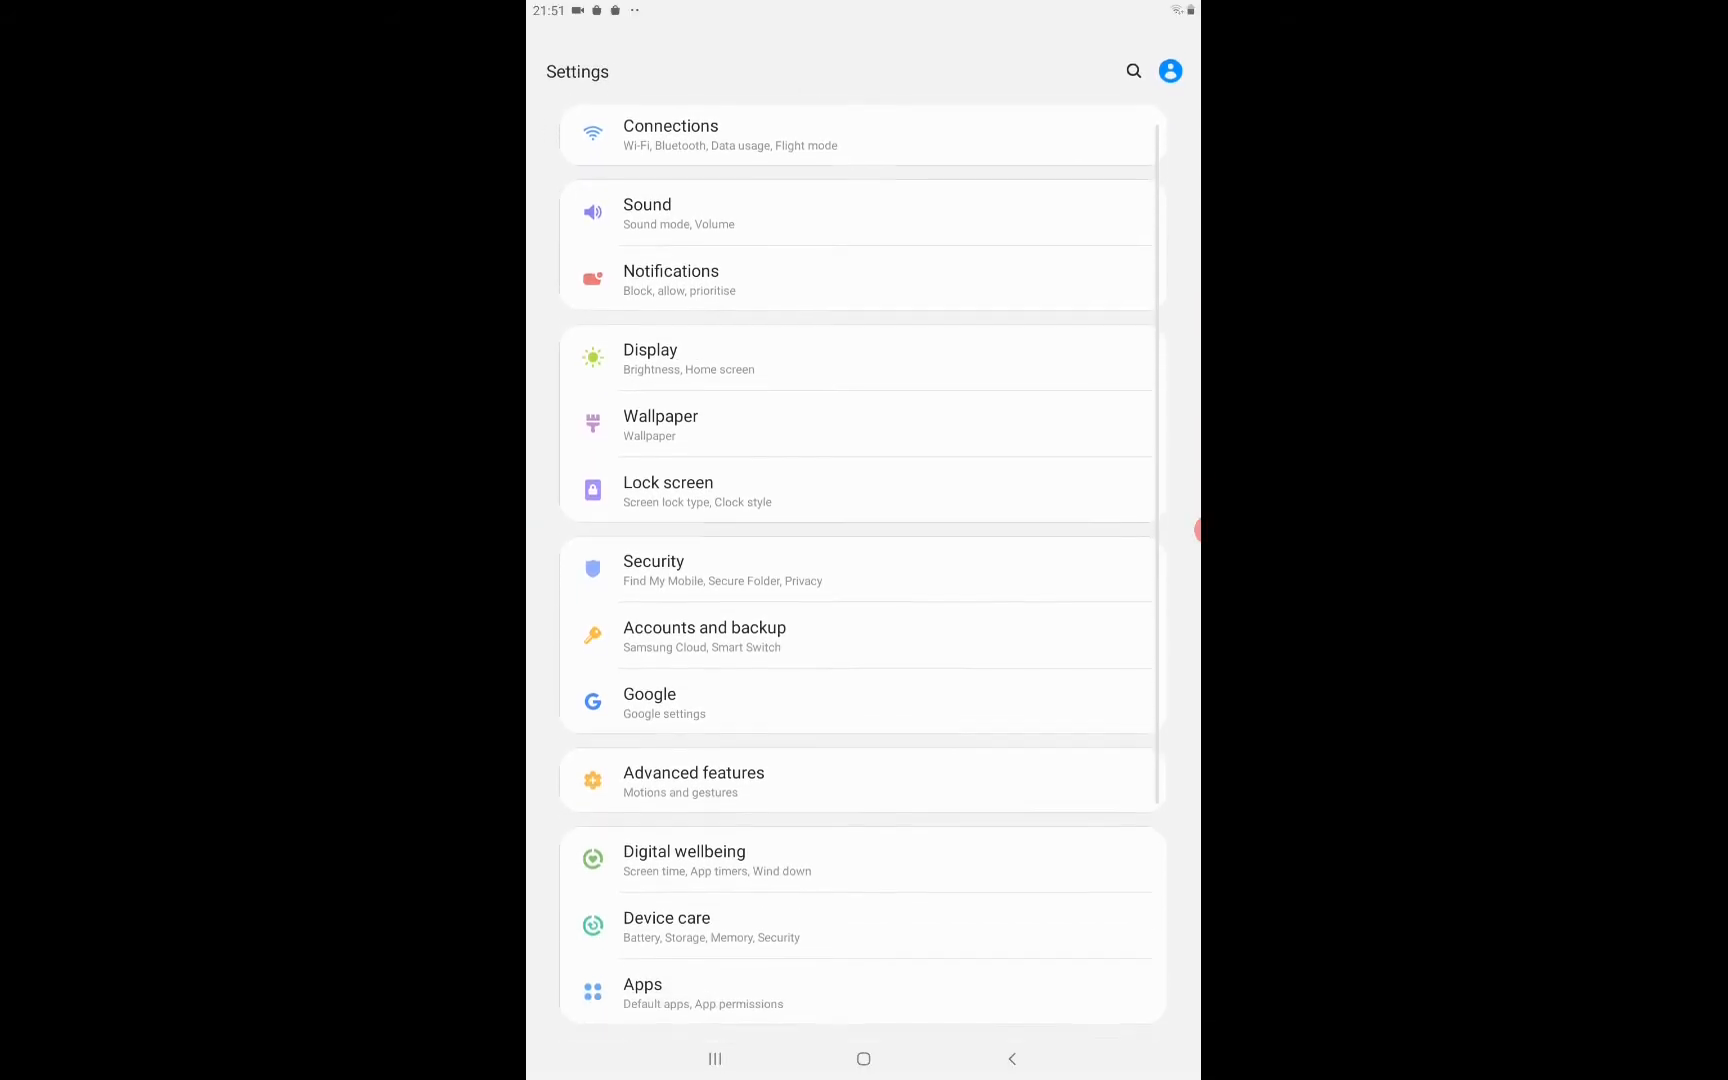
{"action": "scroll", "scroll_direction": "up", "scroll_amount": 3}
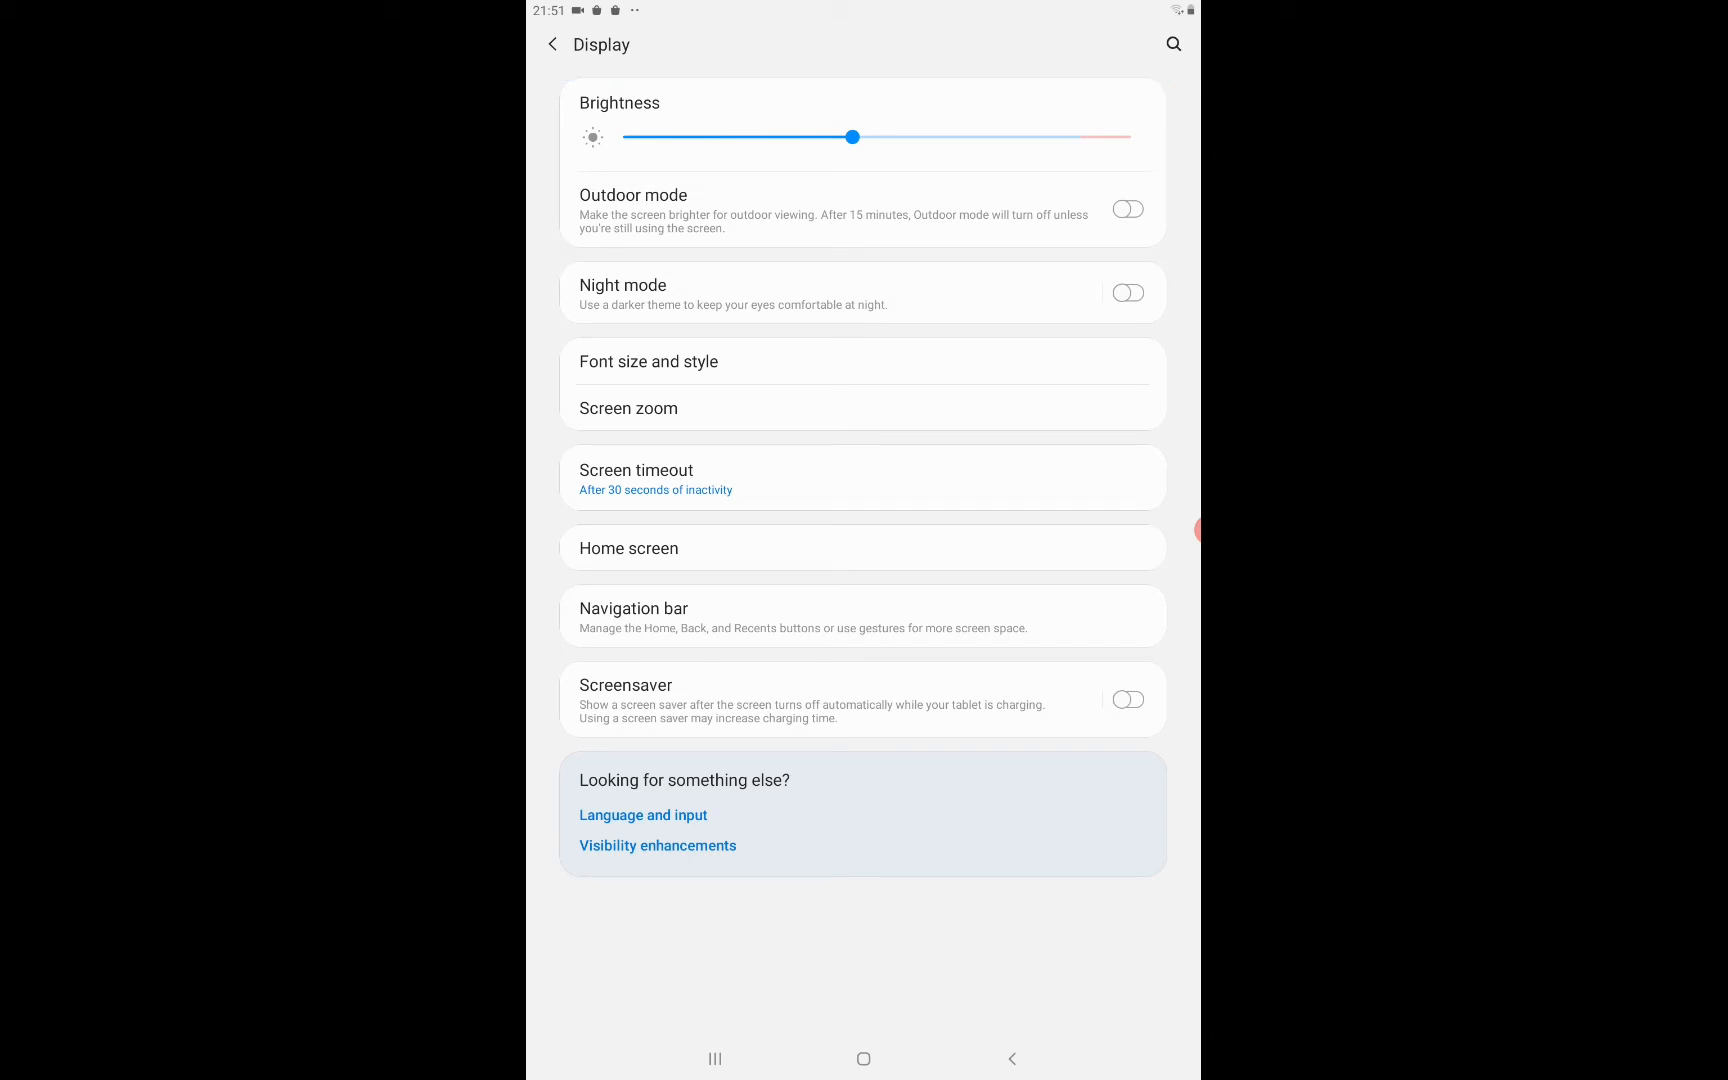
{"action": "left_click", "coordinate": [1127, 293]}
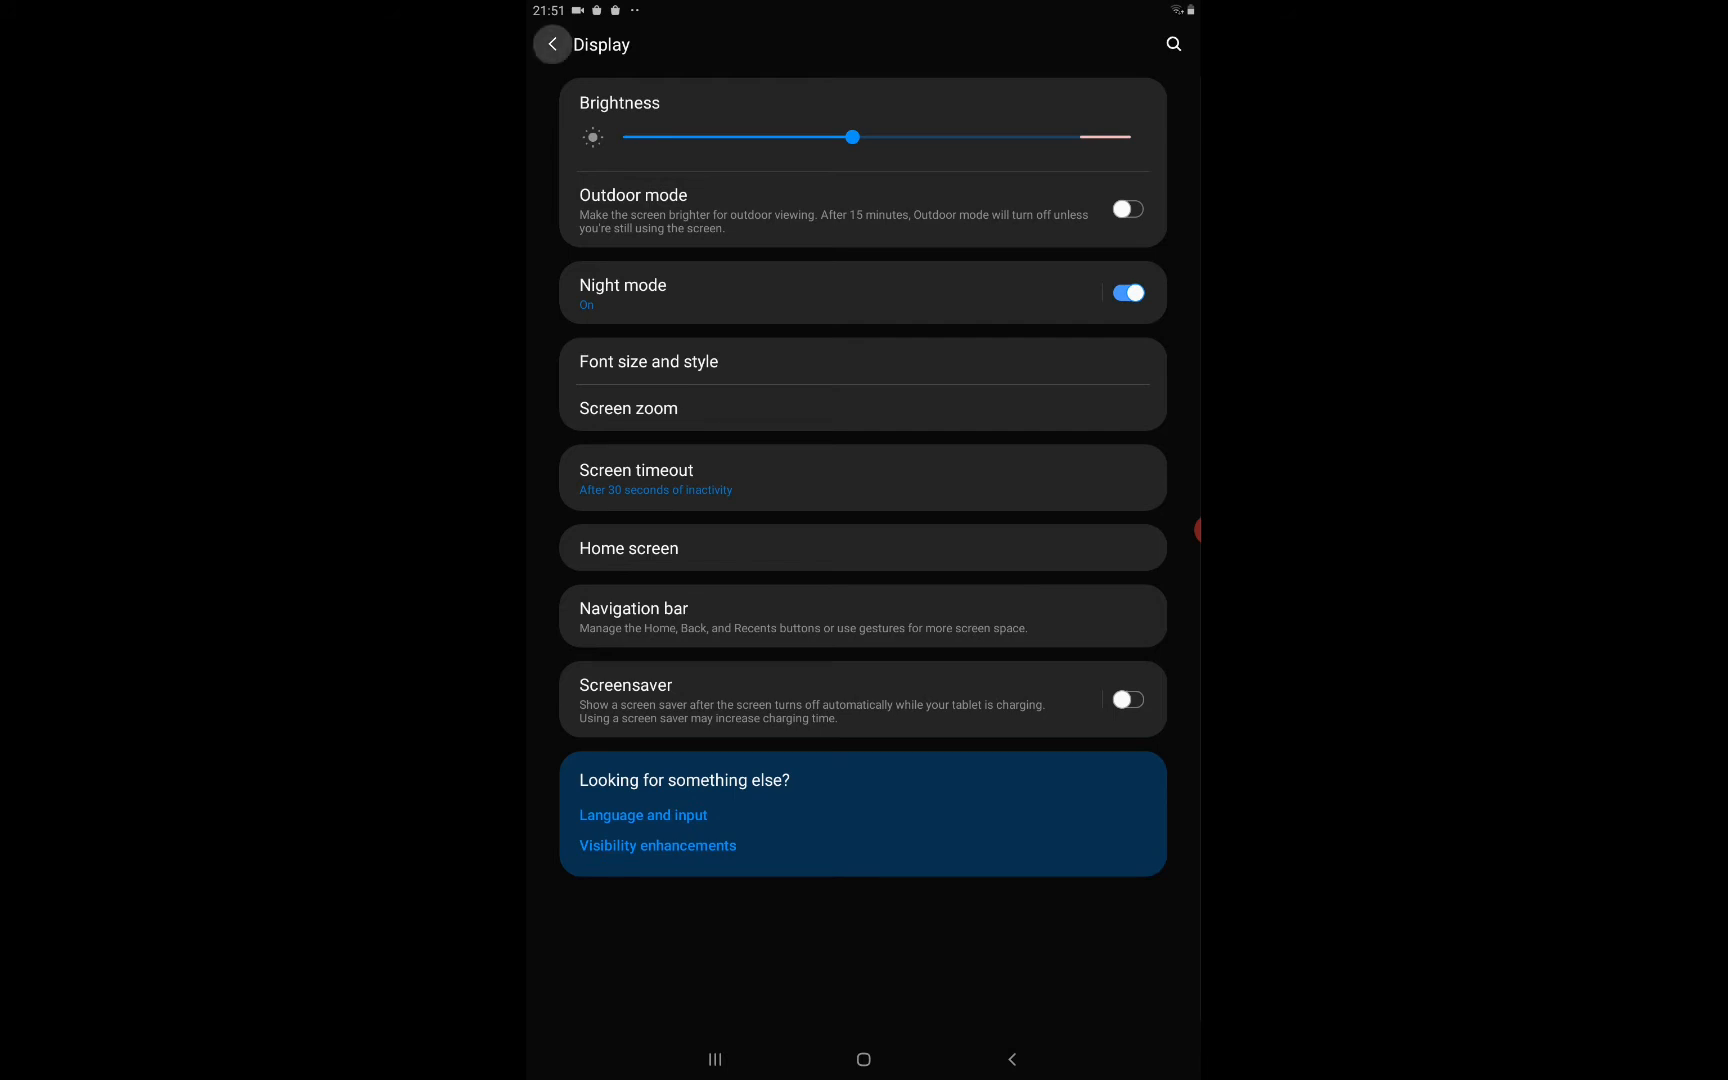
{"action": "left_click", "coordinate": [551, 44]}
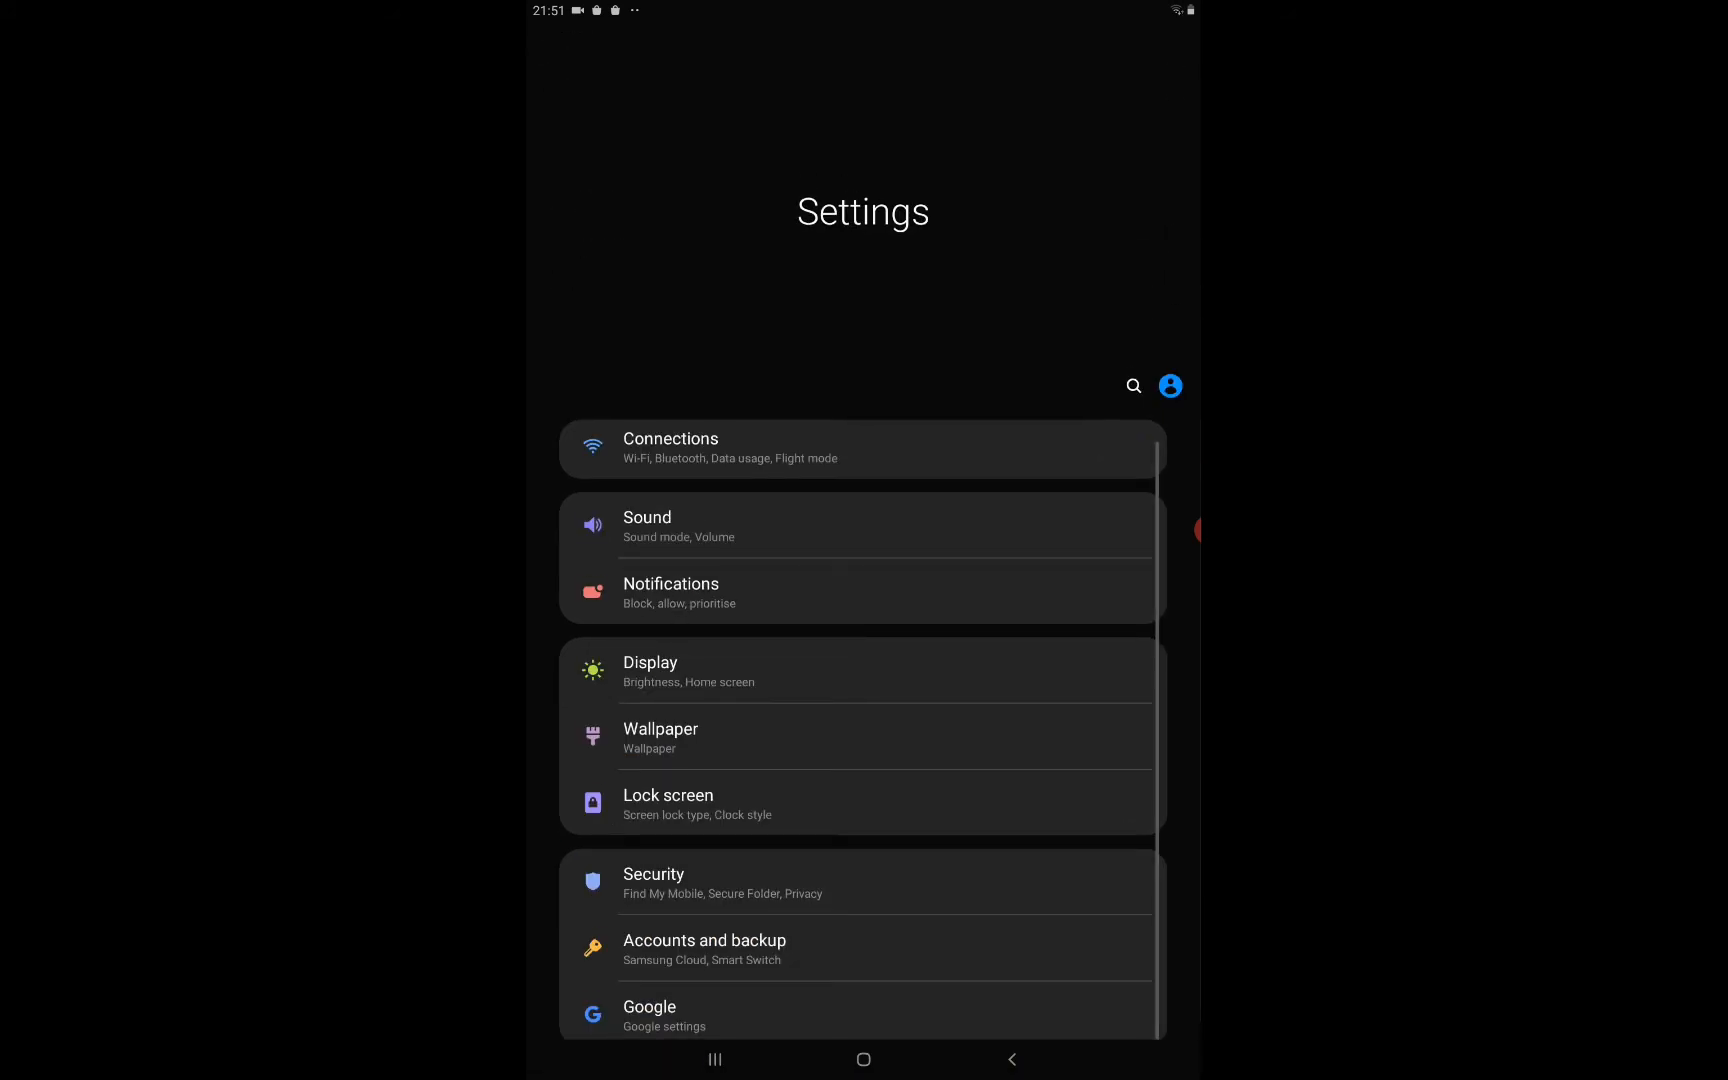
{"action": "left_click", "coordinate": [863, 1059]}
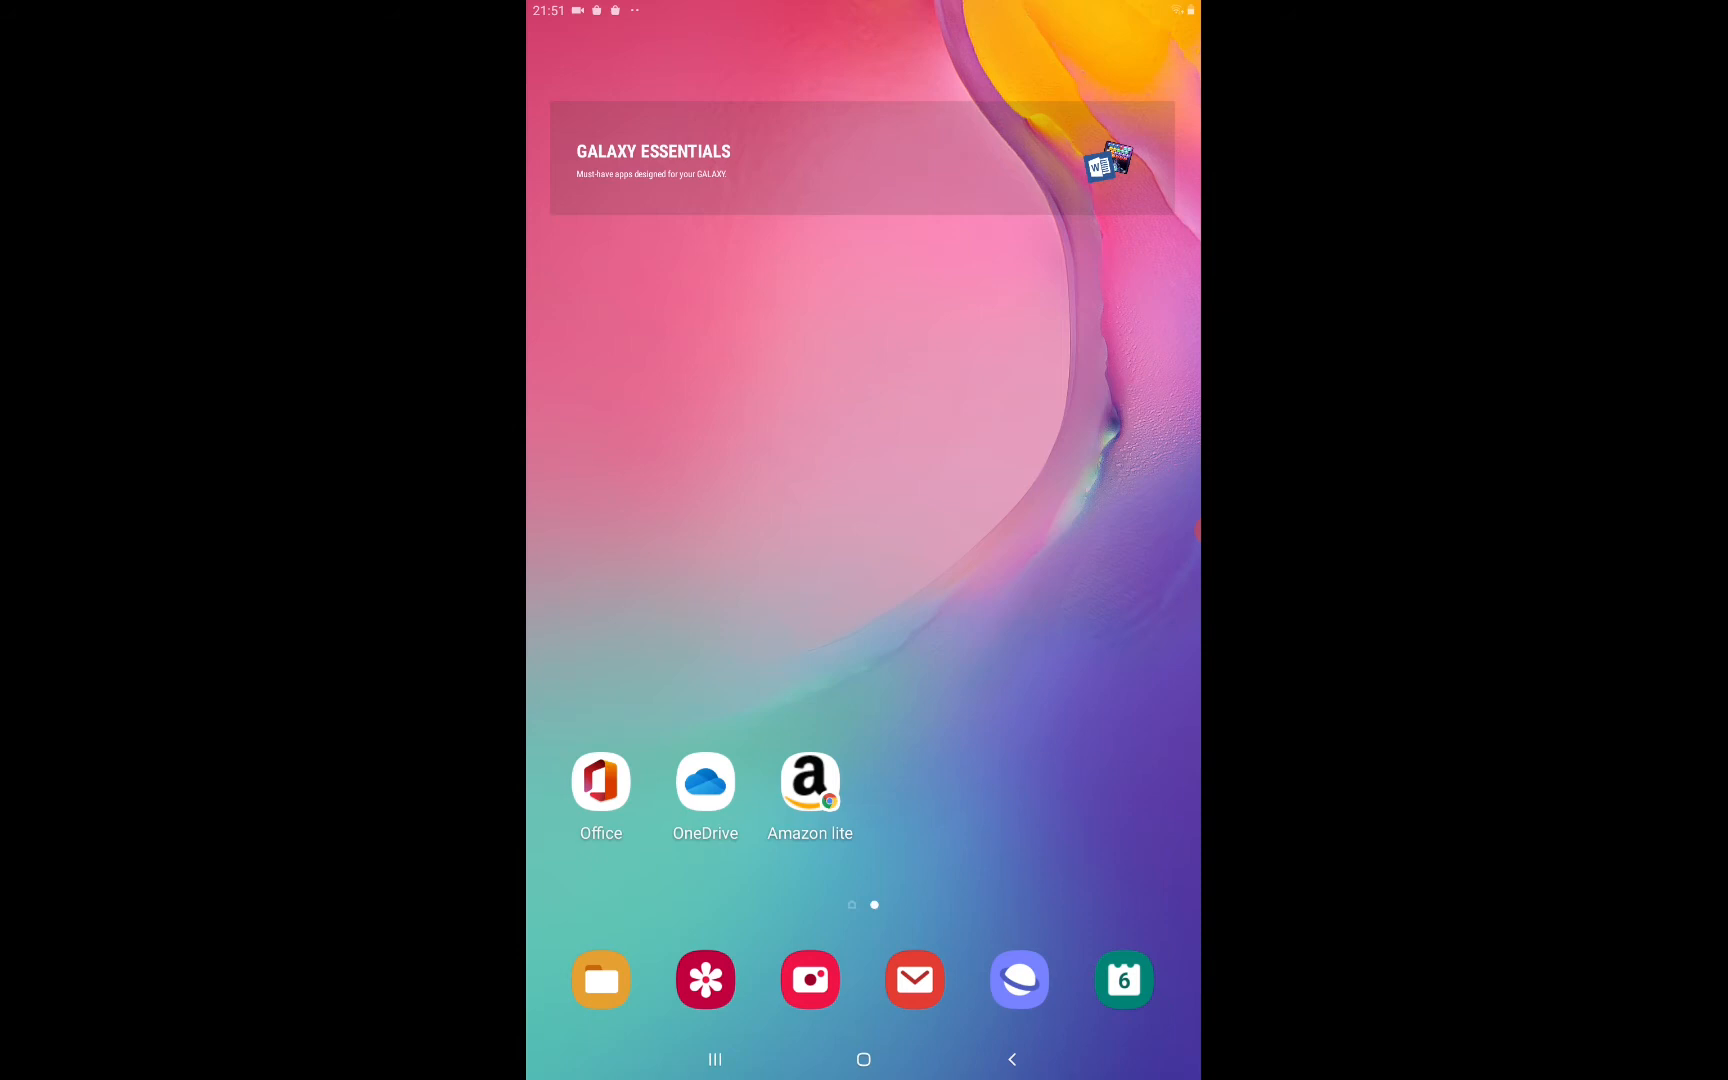